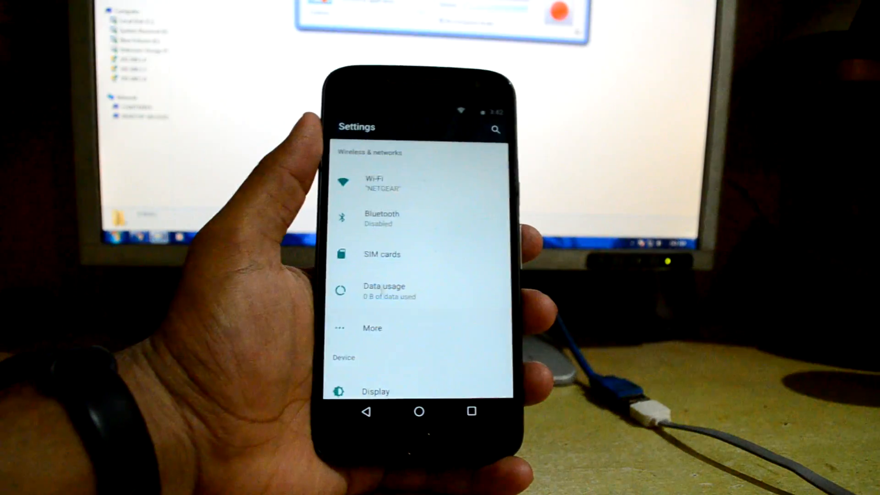
Step: Unlock developer options by tapping Build number in About phone
scroll(down, 3)
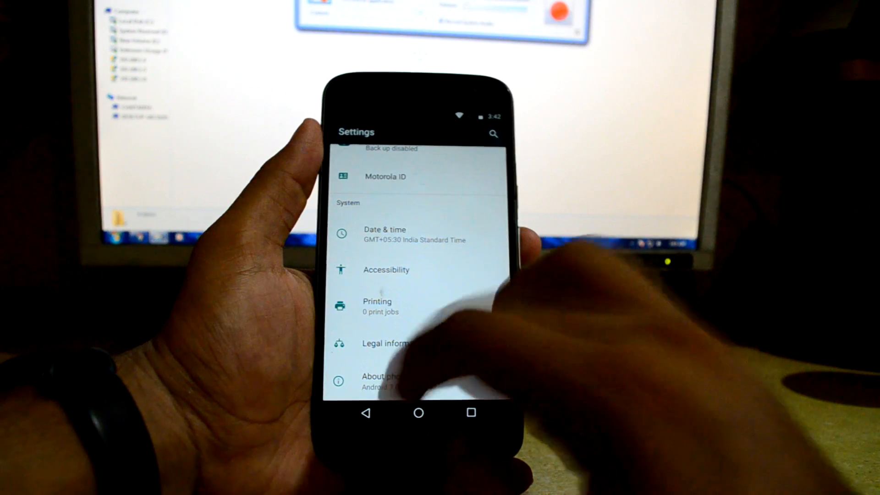
click(384, 382)
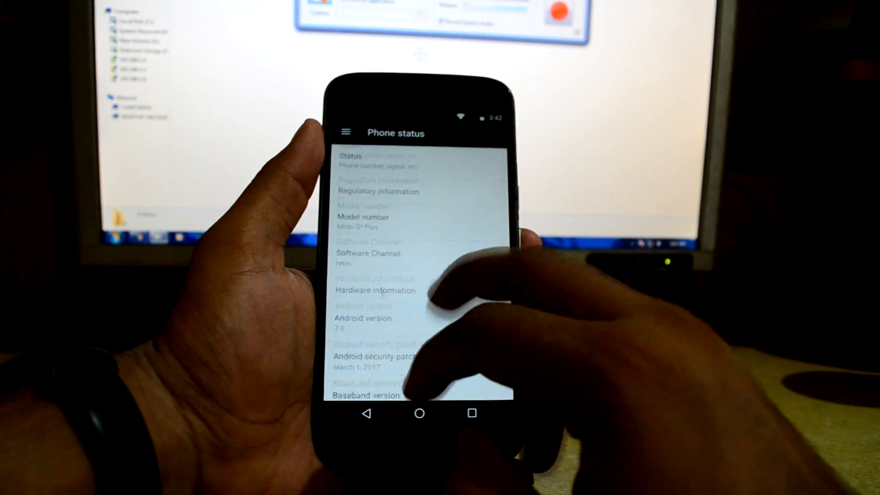
scroll(down, 3)
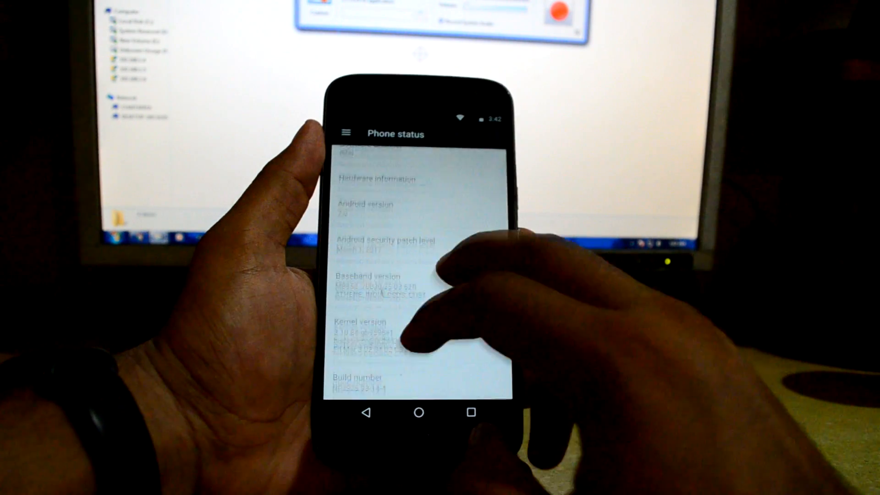
click(360, 386)
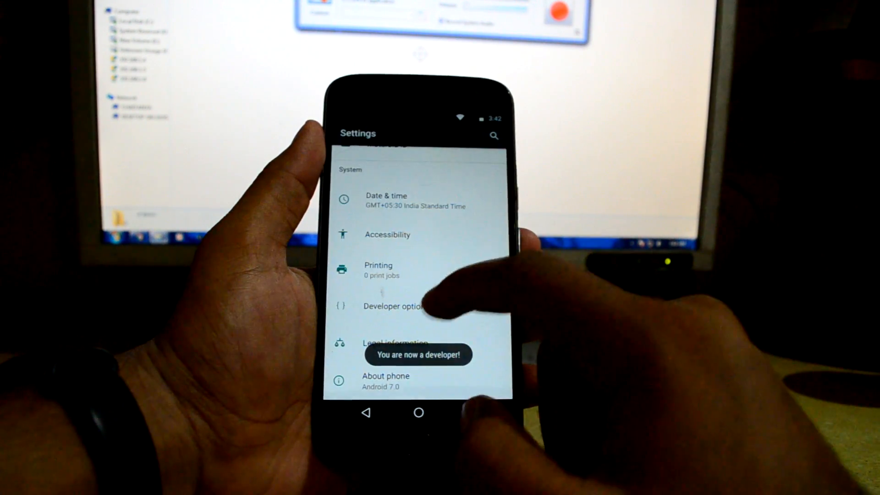
Step: Turn on USB debugging in Developer options
click(396, 306)
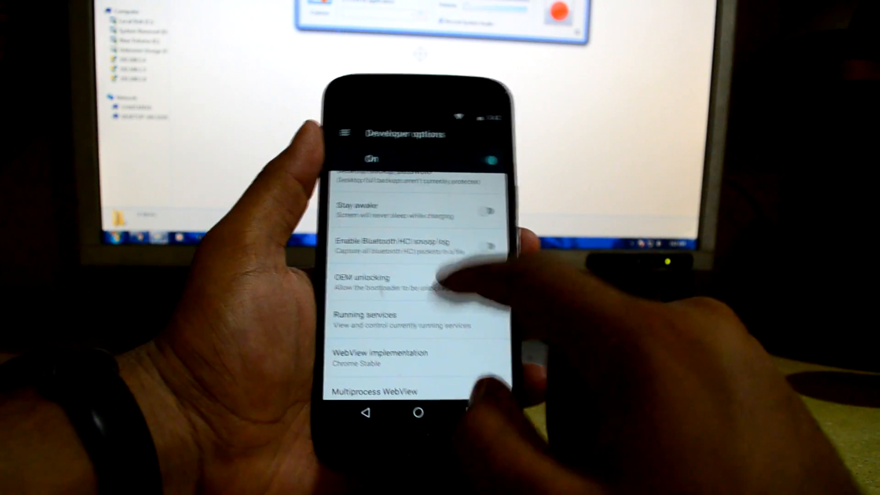
scroll(down, 3)
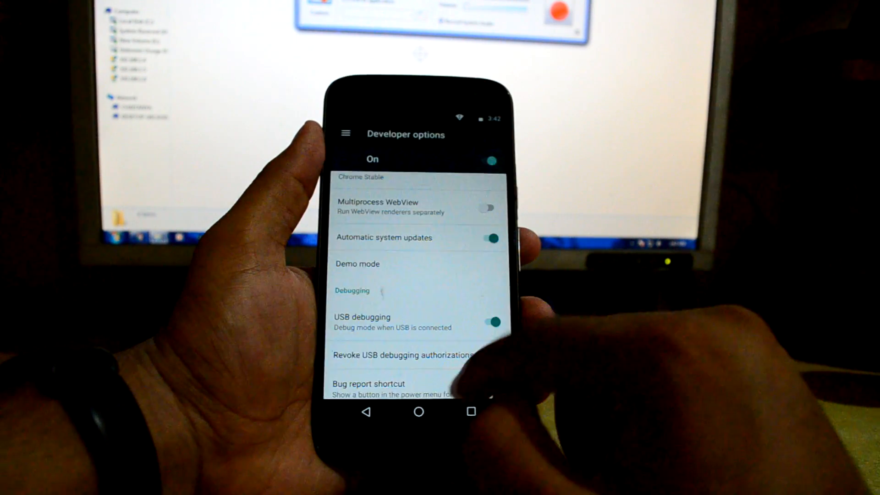
click(417, 411)
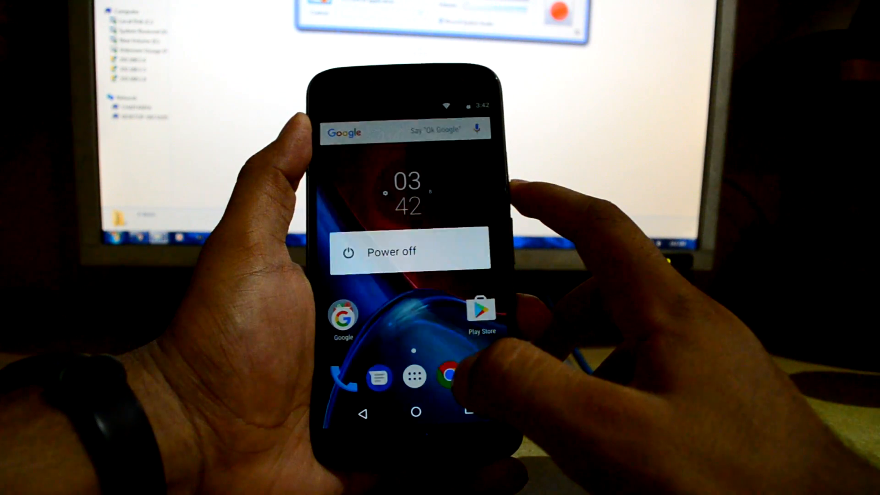
Step: Power off the phone from the power menu
click(391, 252)
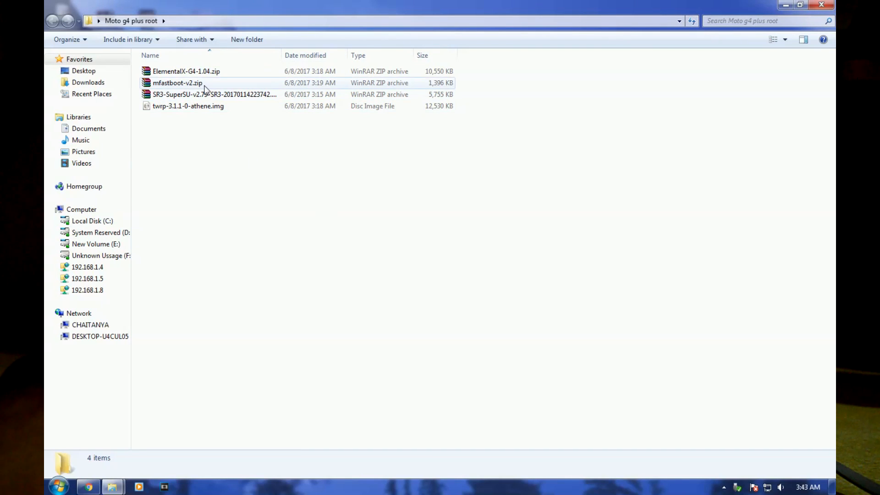
Step: Extract mfastboot-v2.zip, rename the TWRP image to twrp.img, and launch cmd.exe there
click(177, 82)
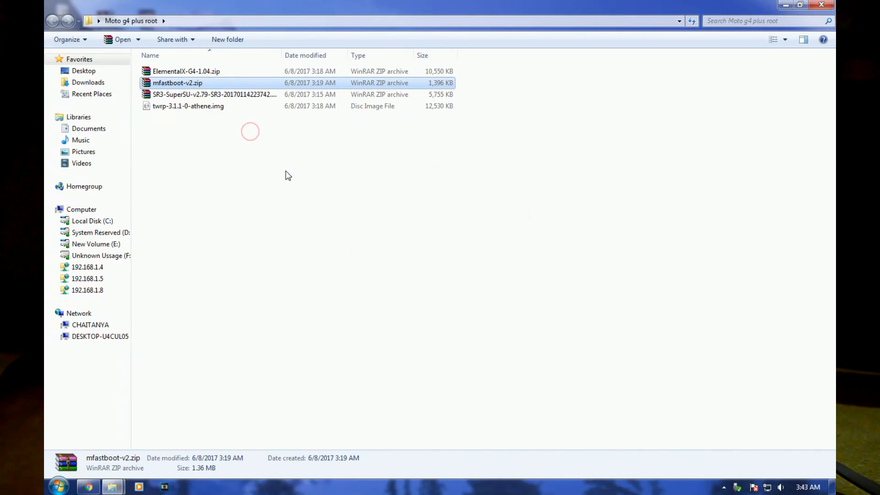
right_click(188, 187)
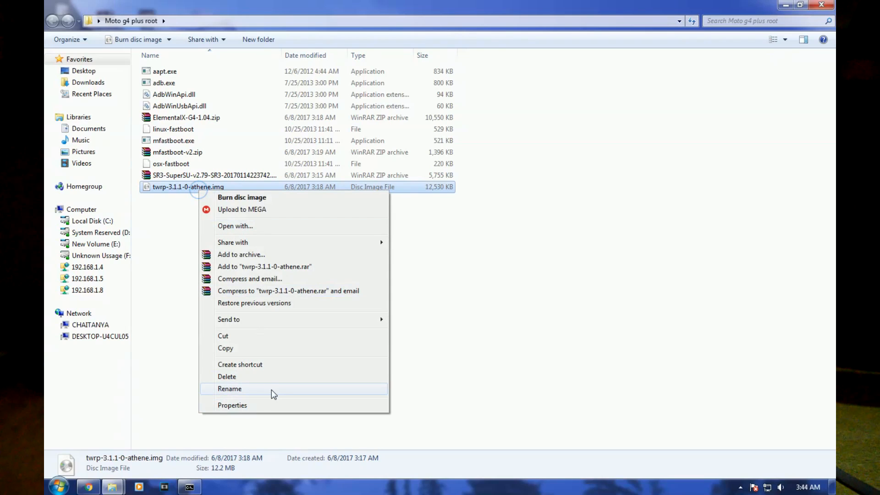
click(229, 389)
text(twrp)
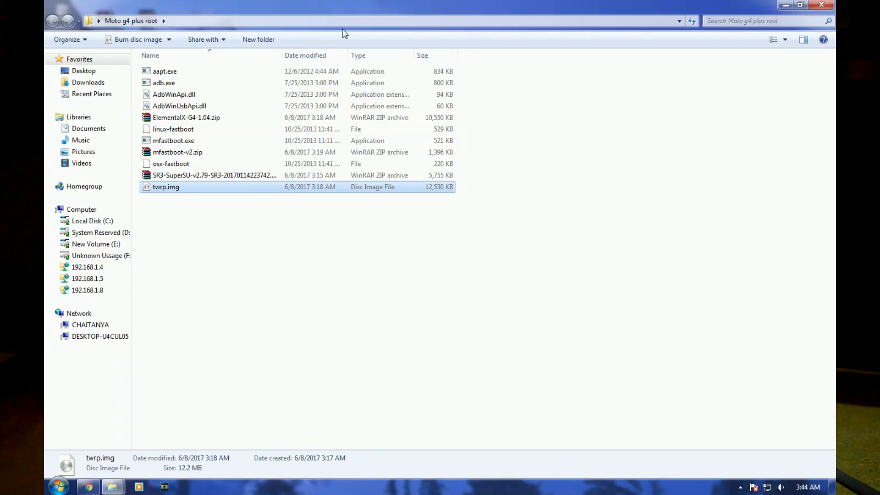
text(C:\Windows\System32\cmd.exe)
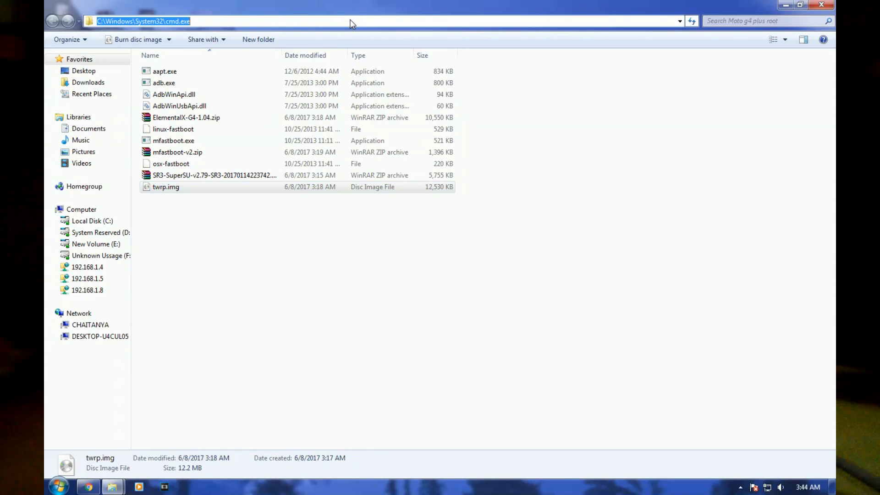
text(cm)
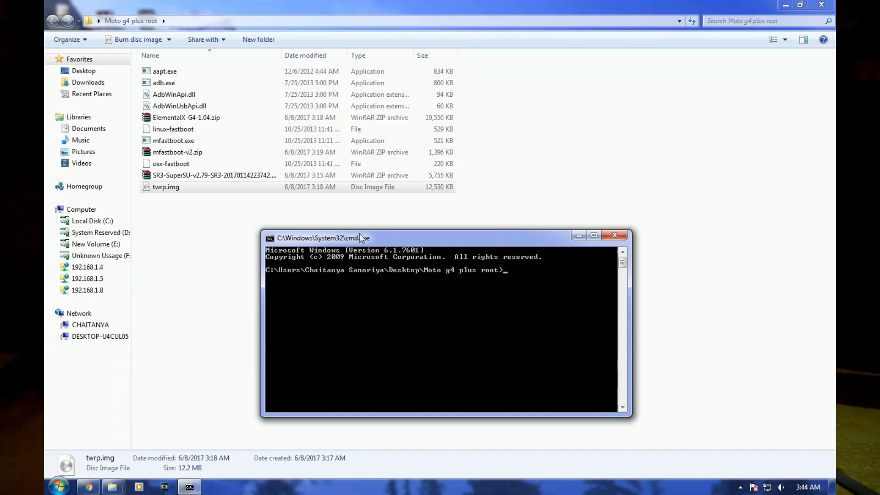
mouse_move(533, 298)
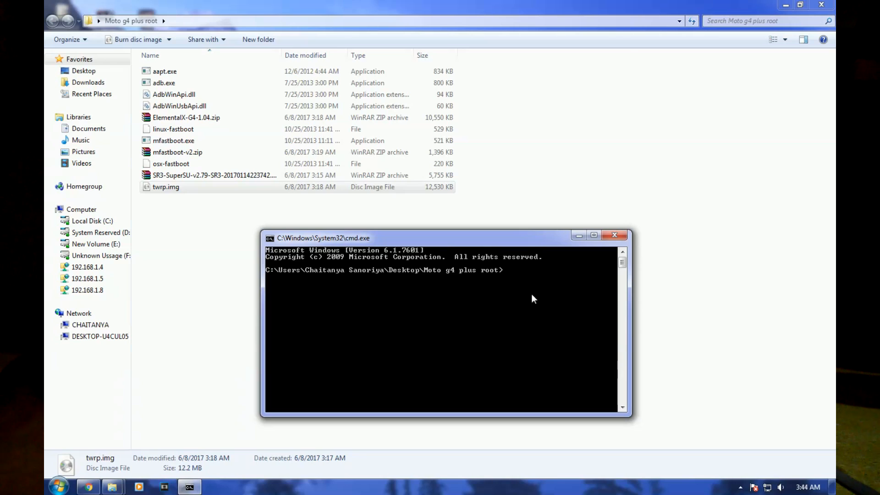
Step: Run 'mfastboot flash recovery twrp.img' to flash TWRP to the recovery partition
text(mf)
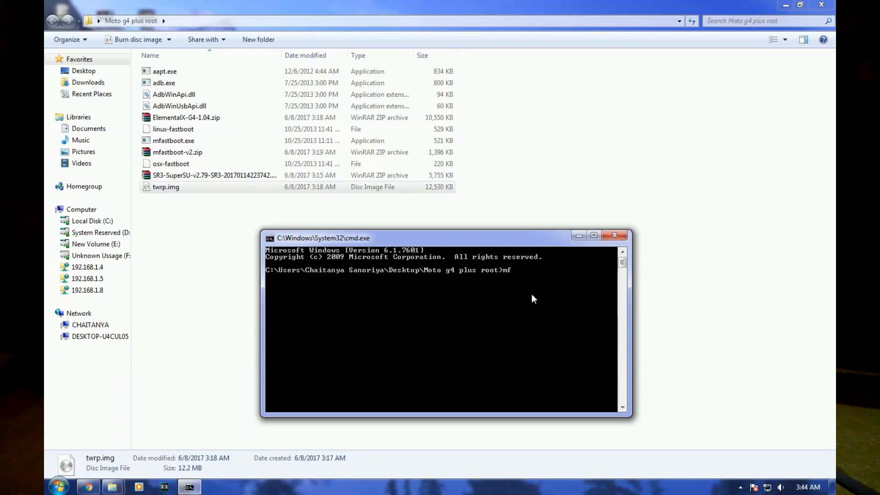
text(astboot)
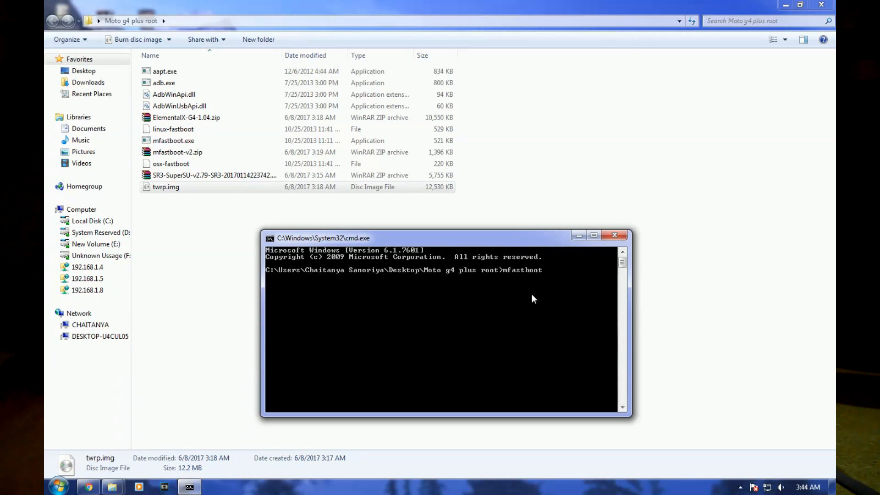
text(flas)
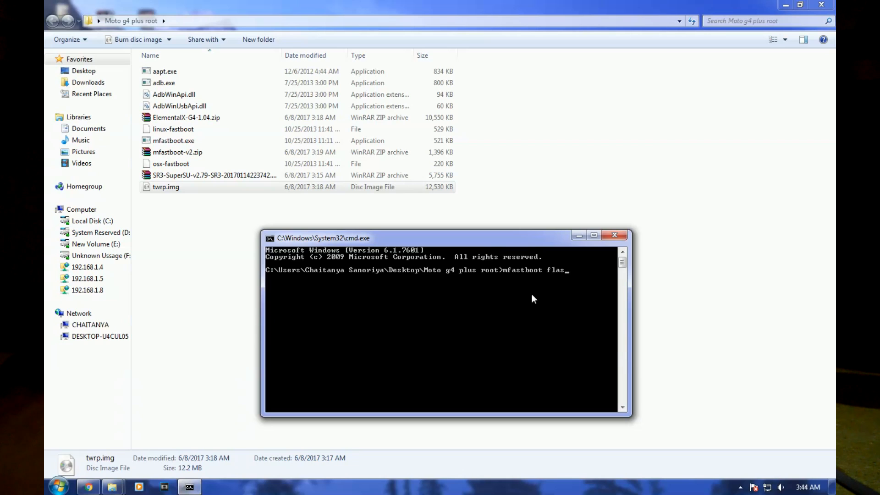
text(h recovery t)
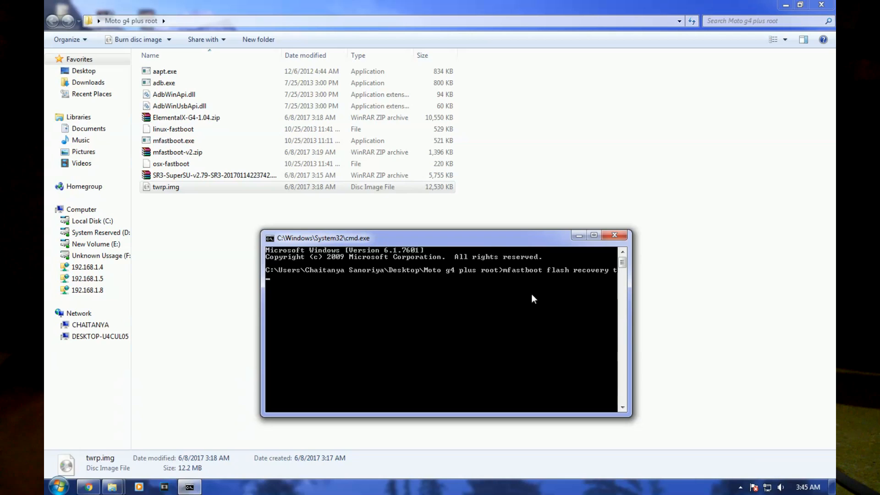
text(wrp.im)
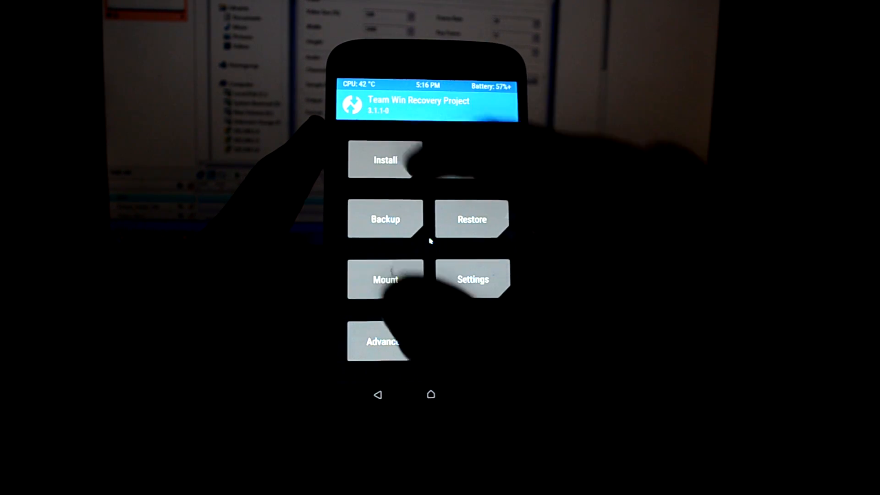
Step: Start flashing the ElementalX kernel zip from TWRP's Install menu
click(386, 160)
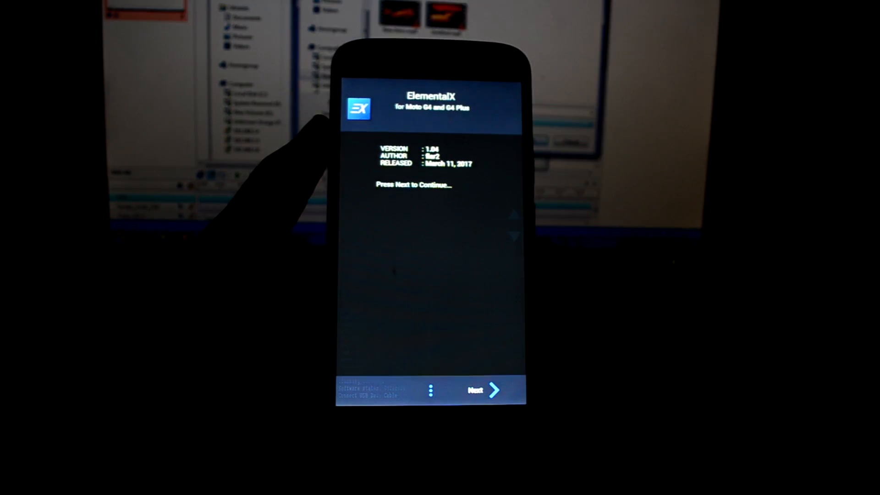
Step: Agree to the ElementalX terms of use and continue
click(483, 390)
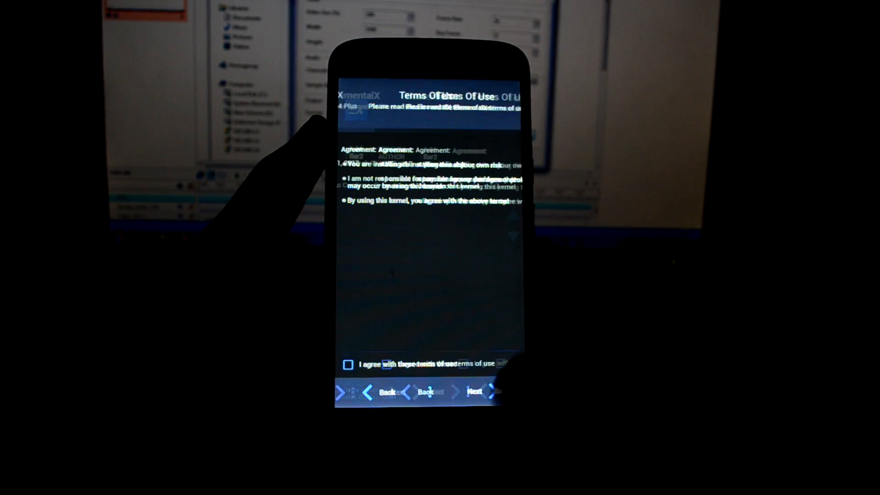
click(349, 364)
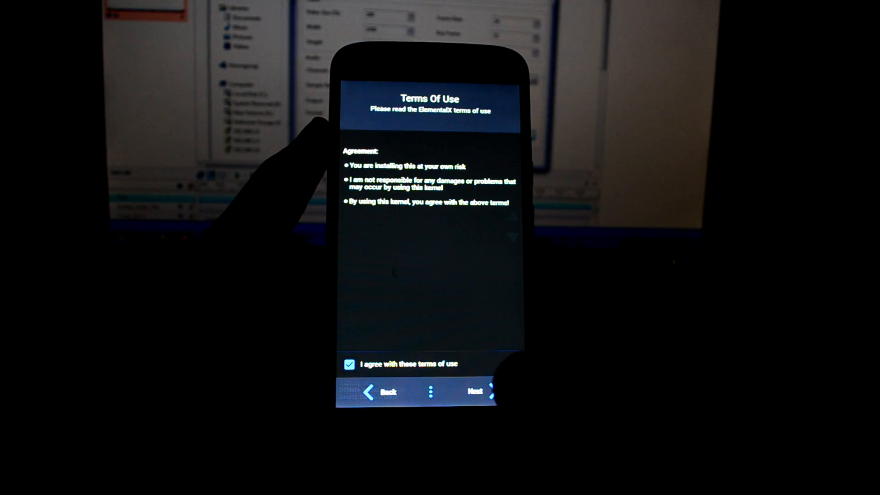
click(475, 392)
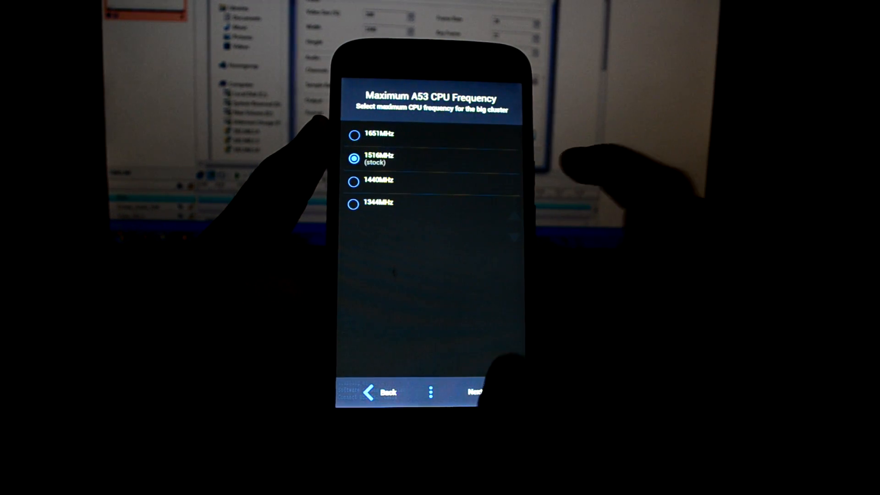
Step: Keep stock CPU frequency, sweep-left Sweep2Sleep and fingerprint-as-home, then install ElementalX
click(474, 391)
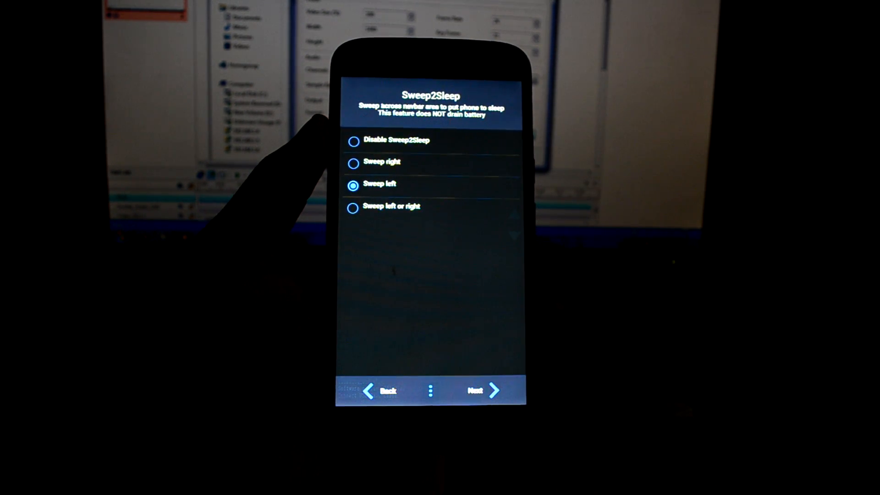
click(354, 139)
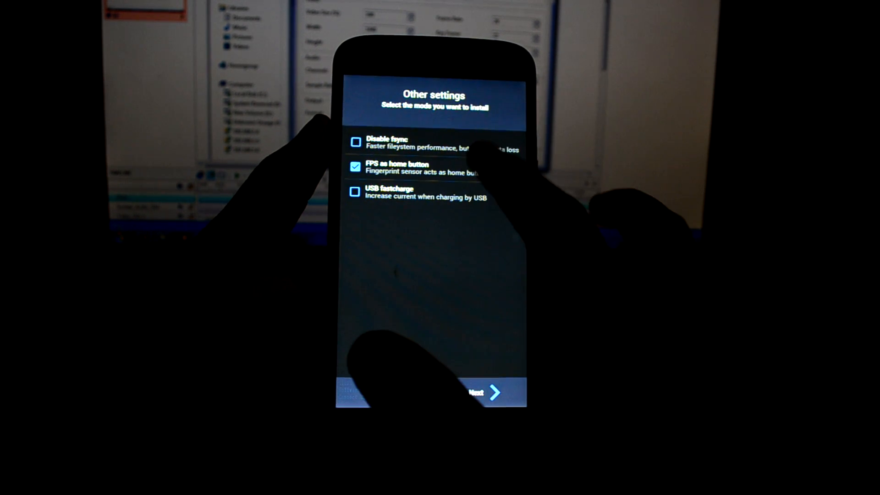
click(354, 166)
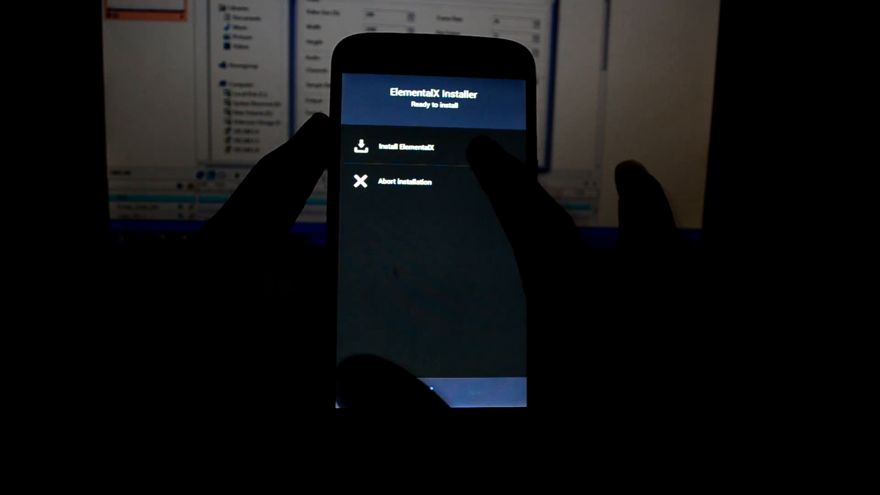
click(405, 147)
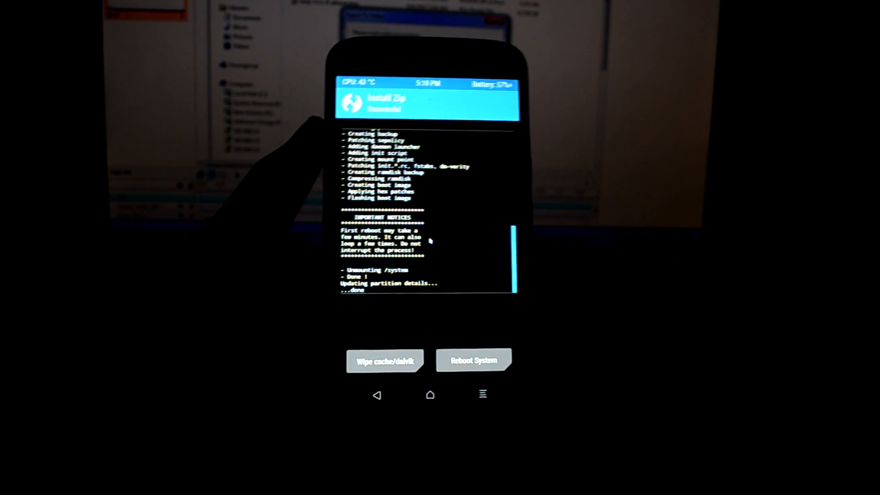
Step: Reboot from TWRP into Android after the successful zip flash
click(473, 360)
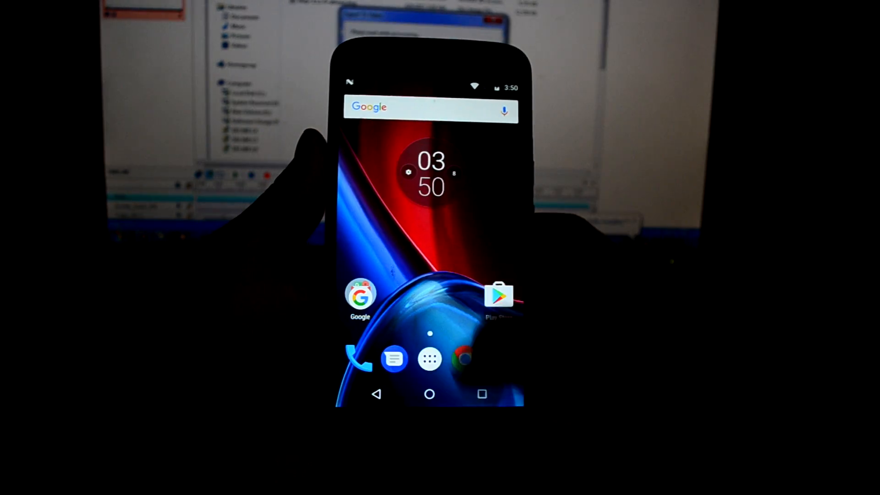
click(430, 358)
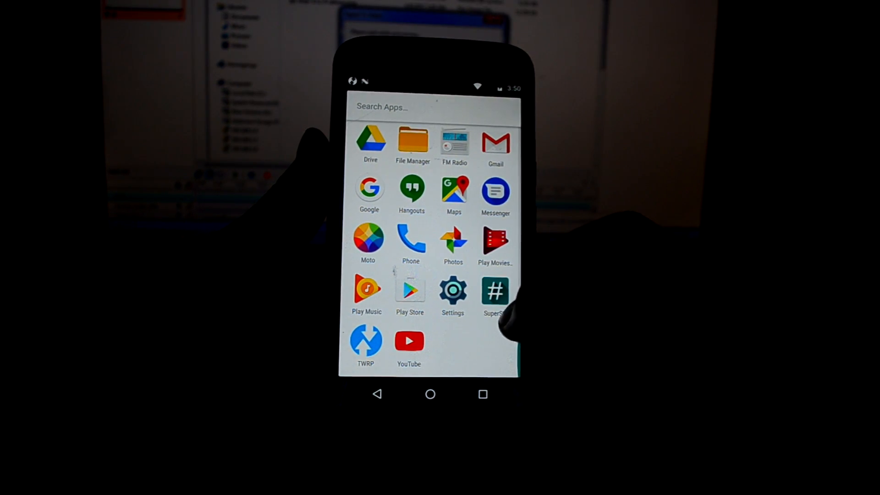
click(494, 290)
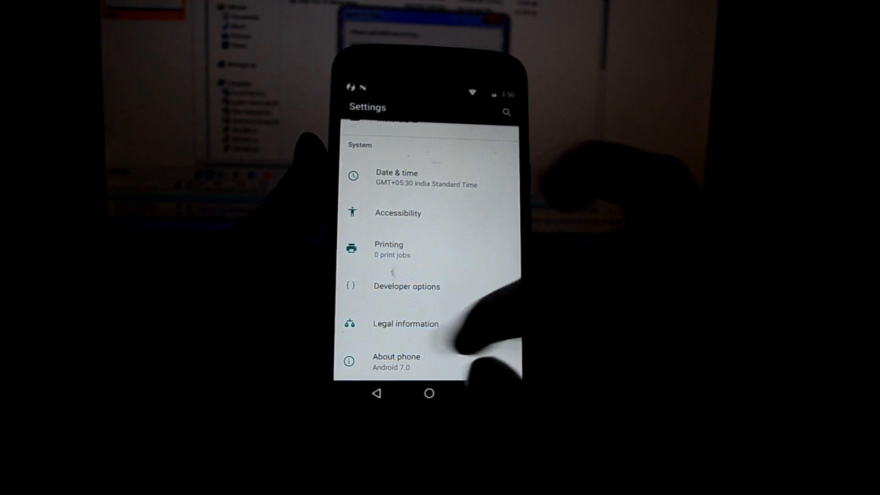
click(396, 361)
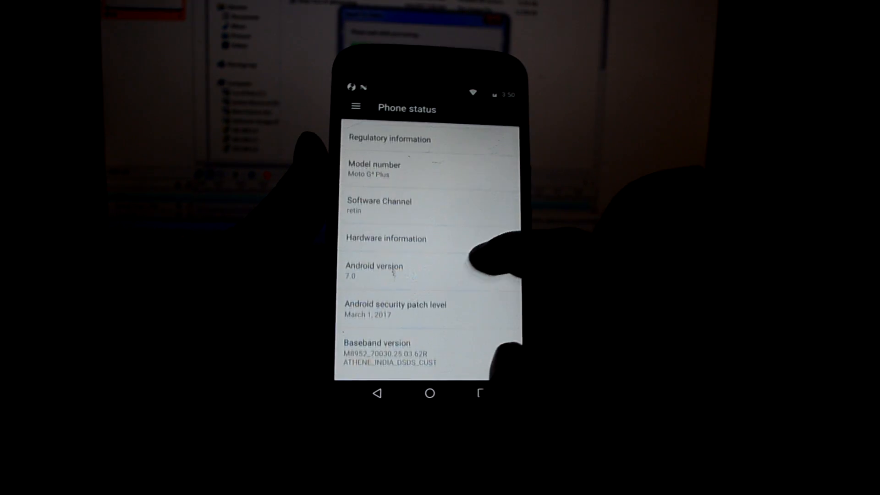
click(429, 392)
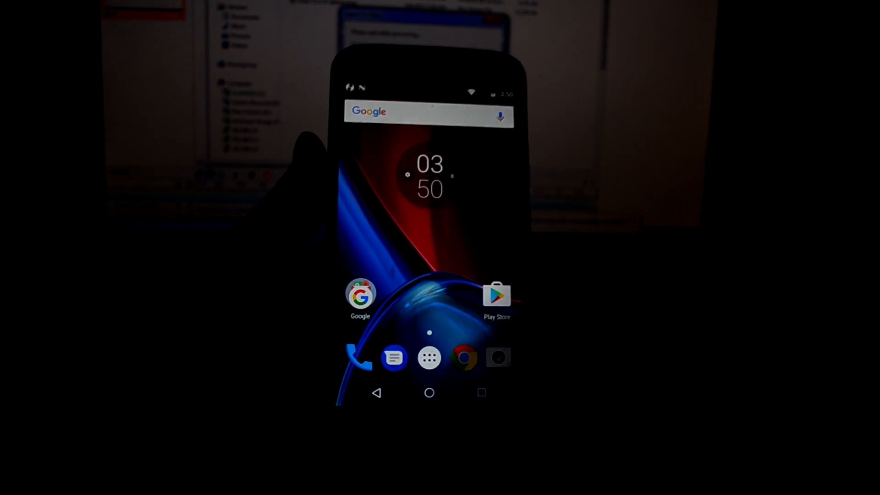